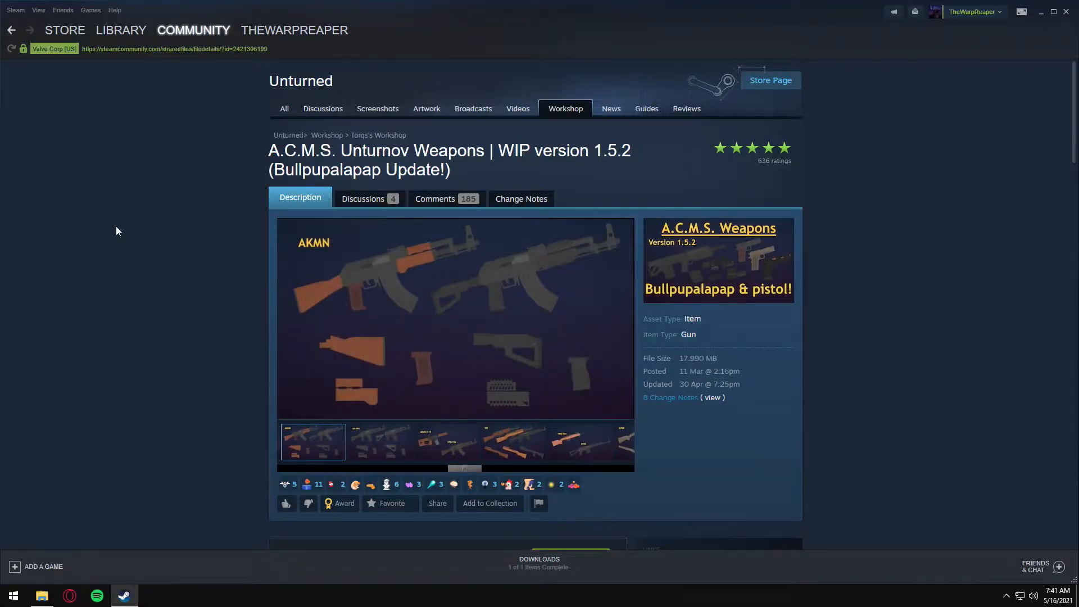
# Step: Subscribe to the A.C.M.S. Unturnov Weapons mod on its Steam Workshop page
pyautogui.click(380, 441)
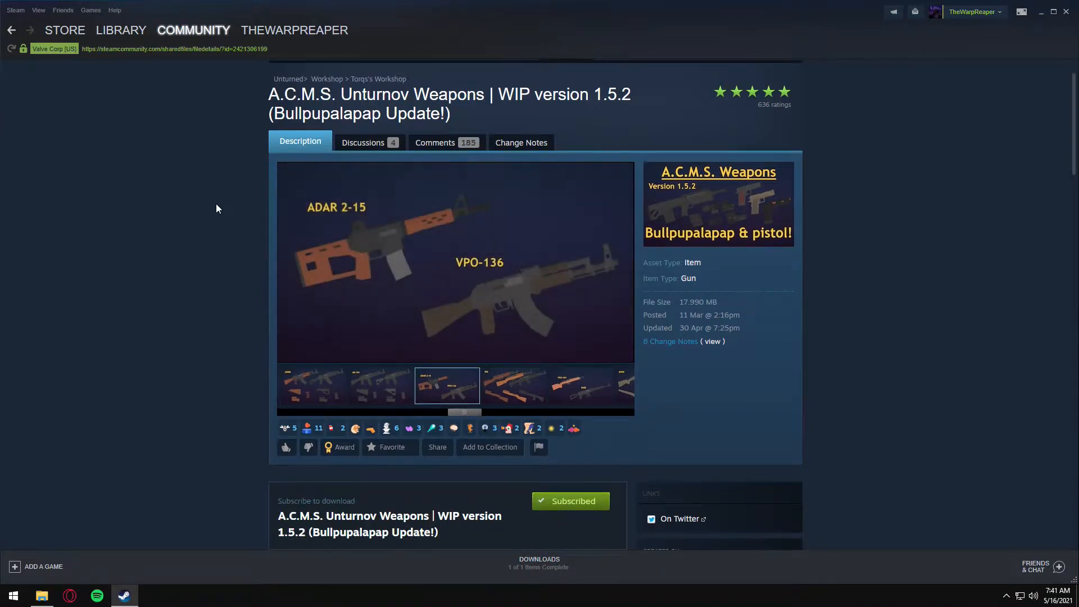
pyautogui.scroll(-3)
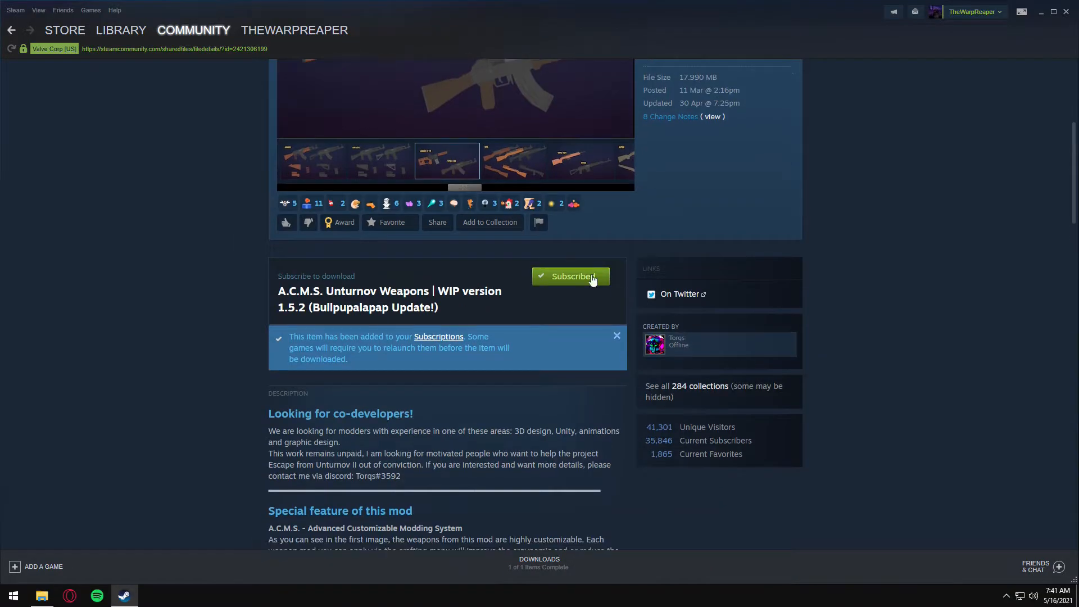
pyautogui.click(514, 161)
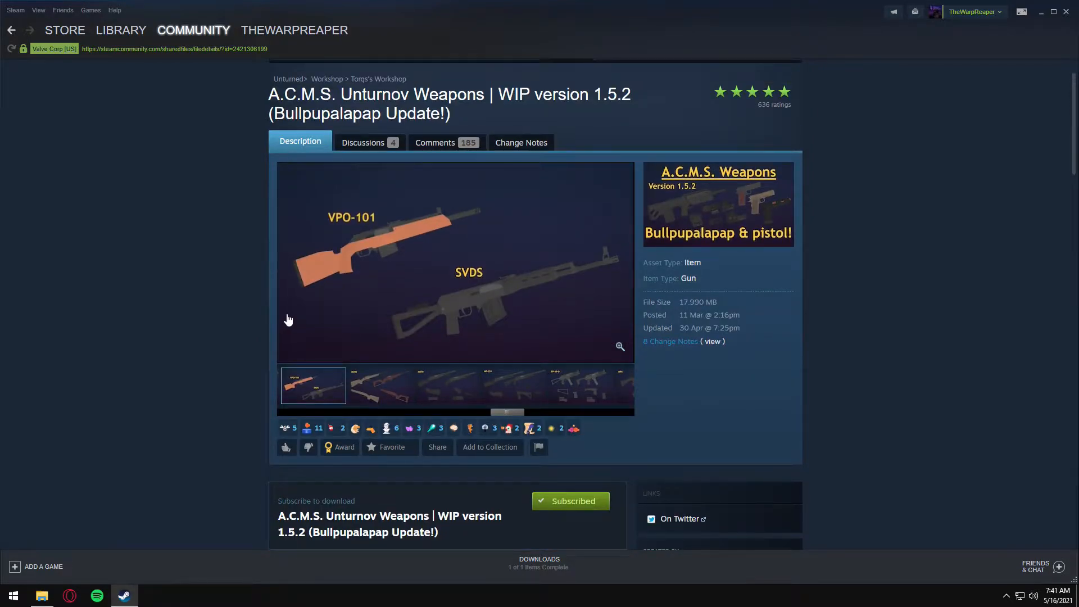
pyautogui.moveTo(177, 510)
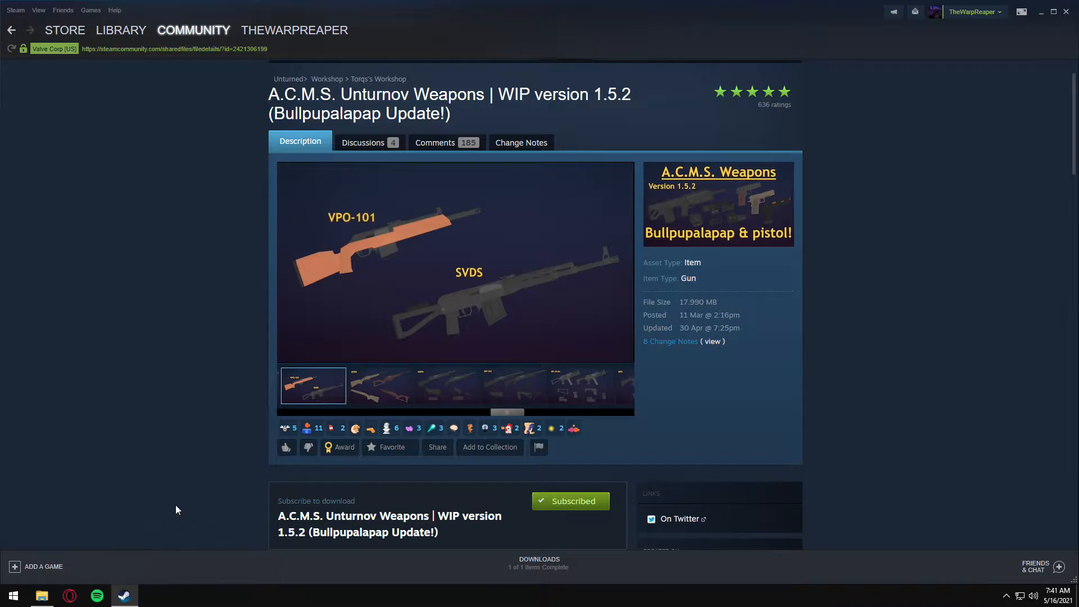
pyautogui.moveTo(209, 473)
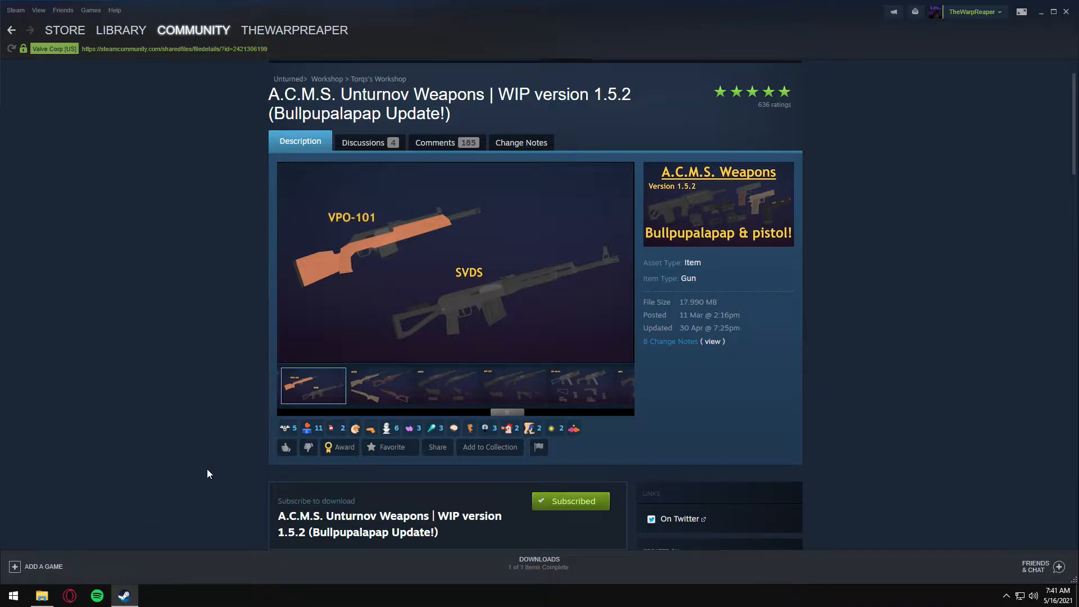
pyautogui.click(380, 385)
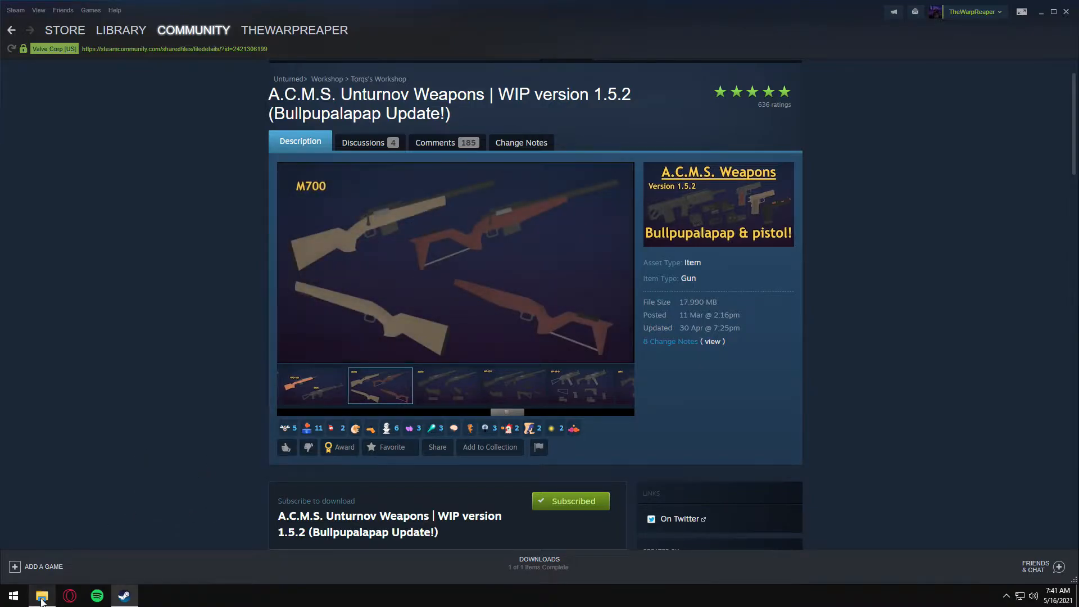
pyautogui.click(41, 595)
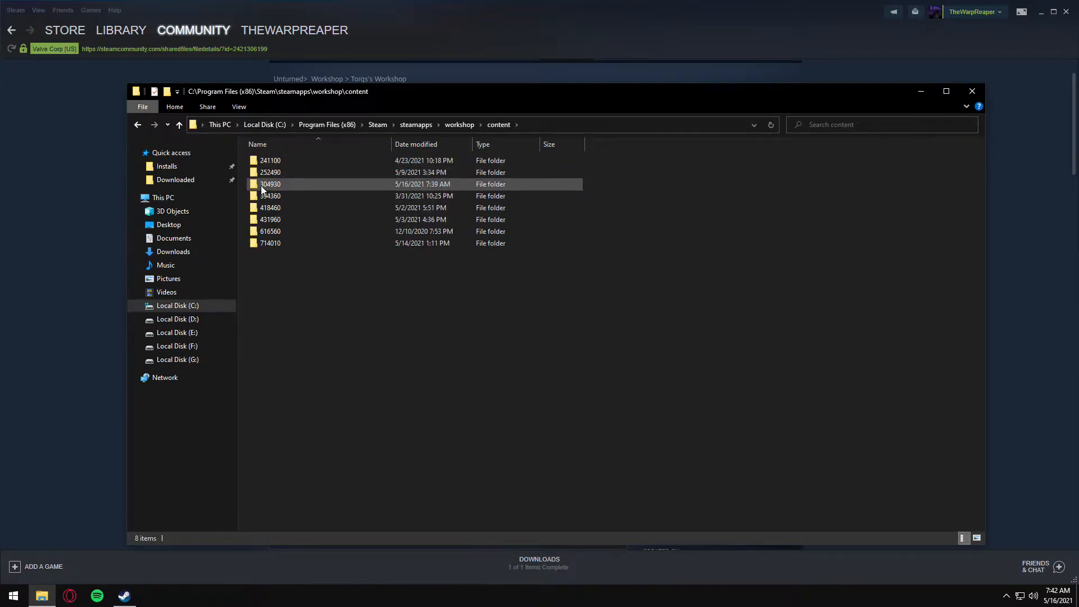
pyautogui.doubleClick(270, 184)
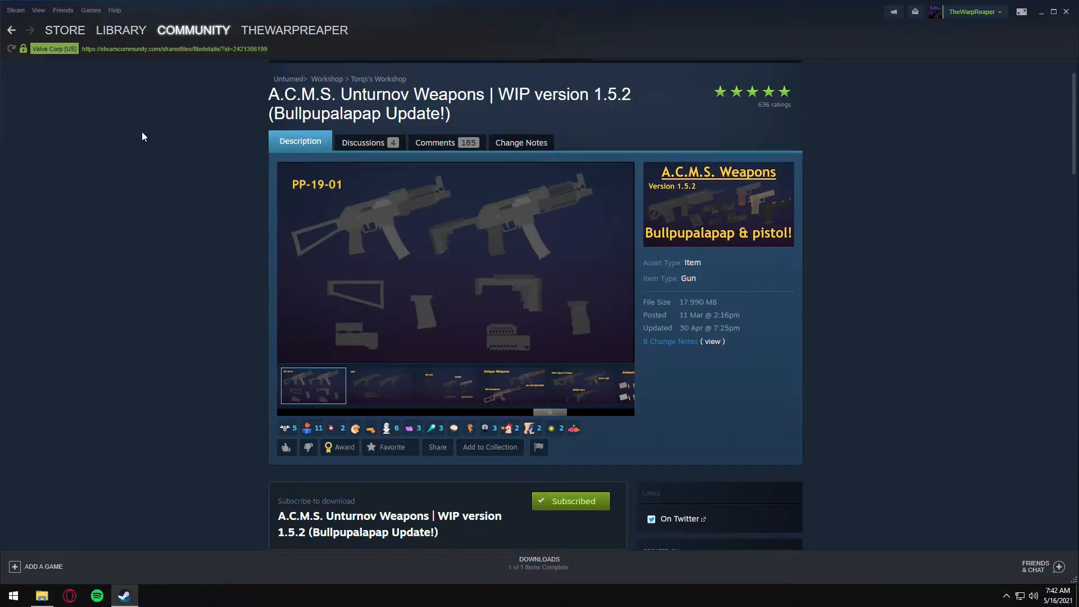
pyautogui.click(380, 385)
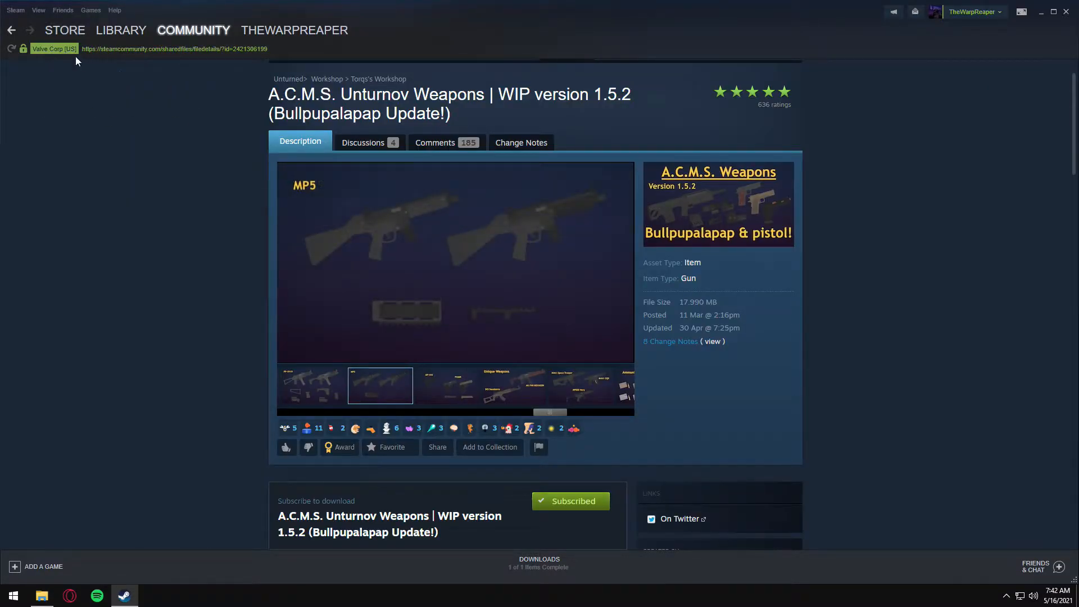
pyautogui.click(193, 30)
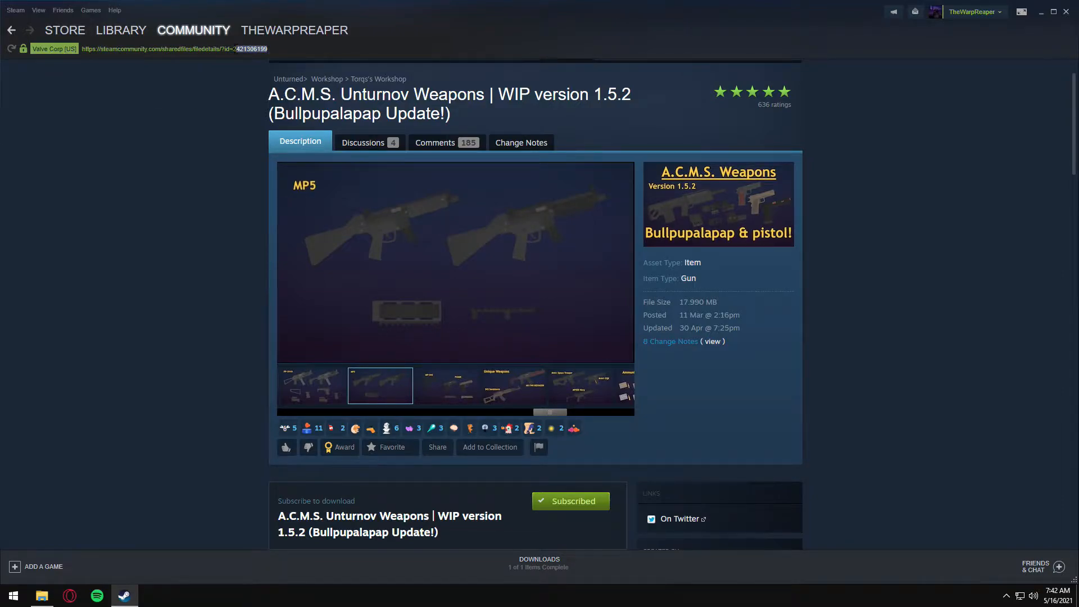
pyautogui.click(446, 386)
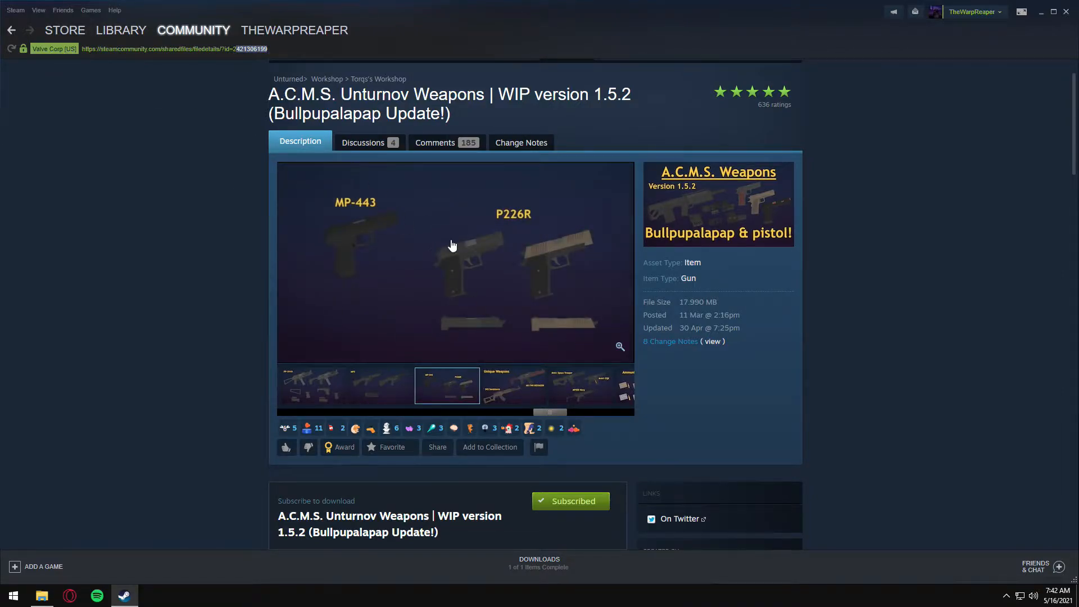
pyautogui.moveTo(237, 153)
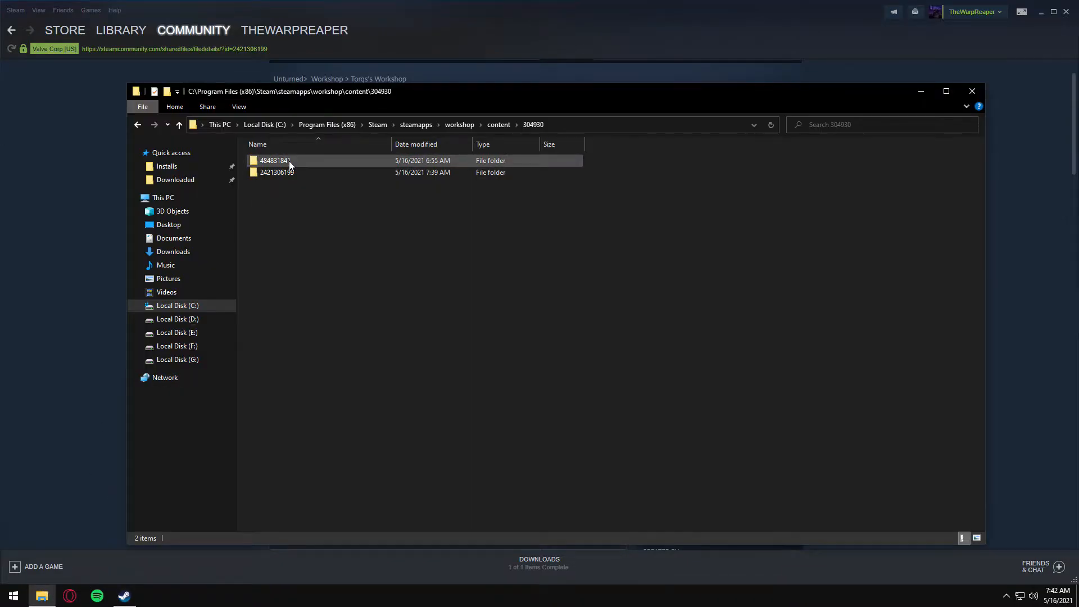
pyautogui.click(276, 172)
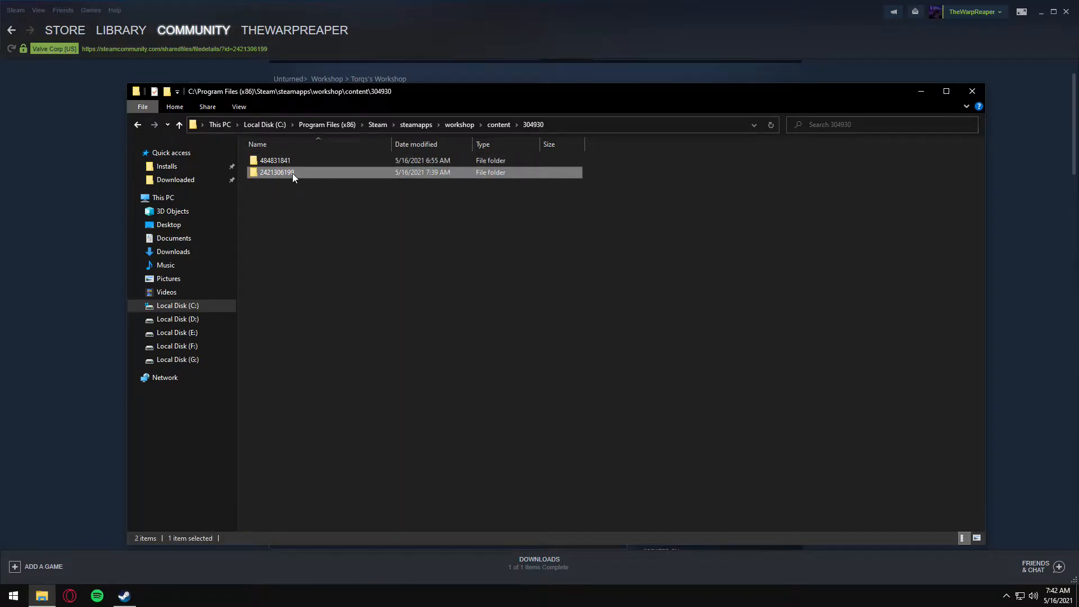
pyautogui.moveTo(340, 230)
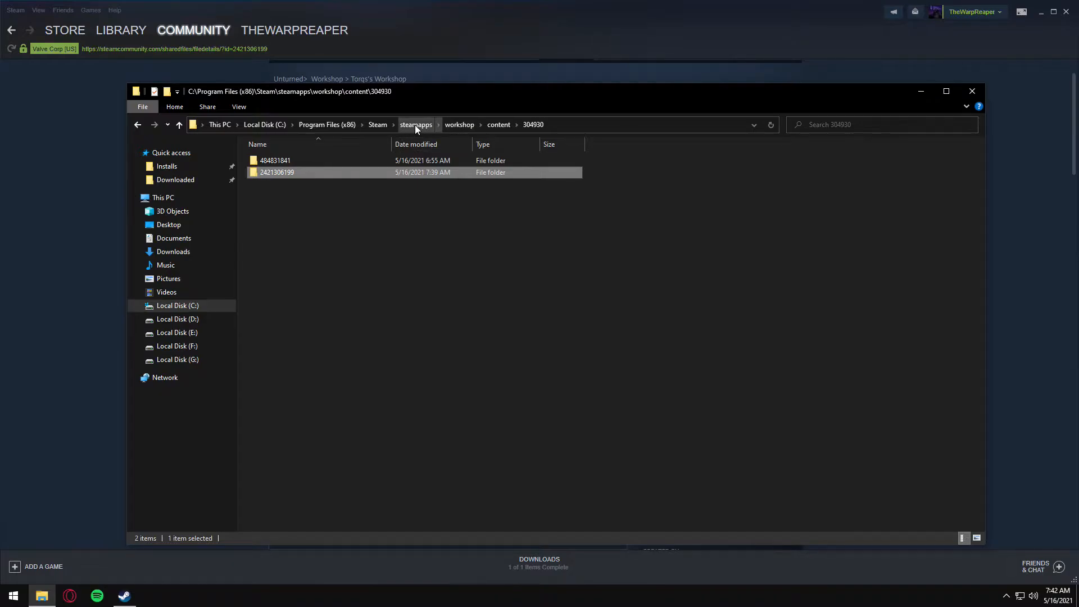
pyautogui.moveTo(369, 130)
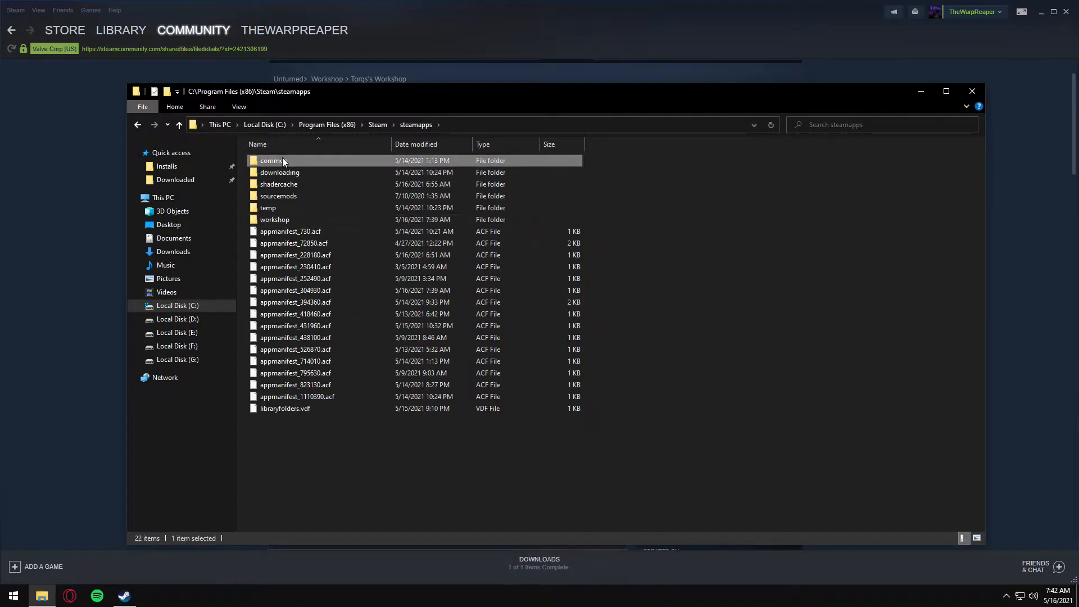
pyautogui.doubleClick(273, 160)
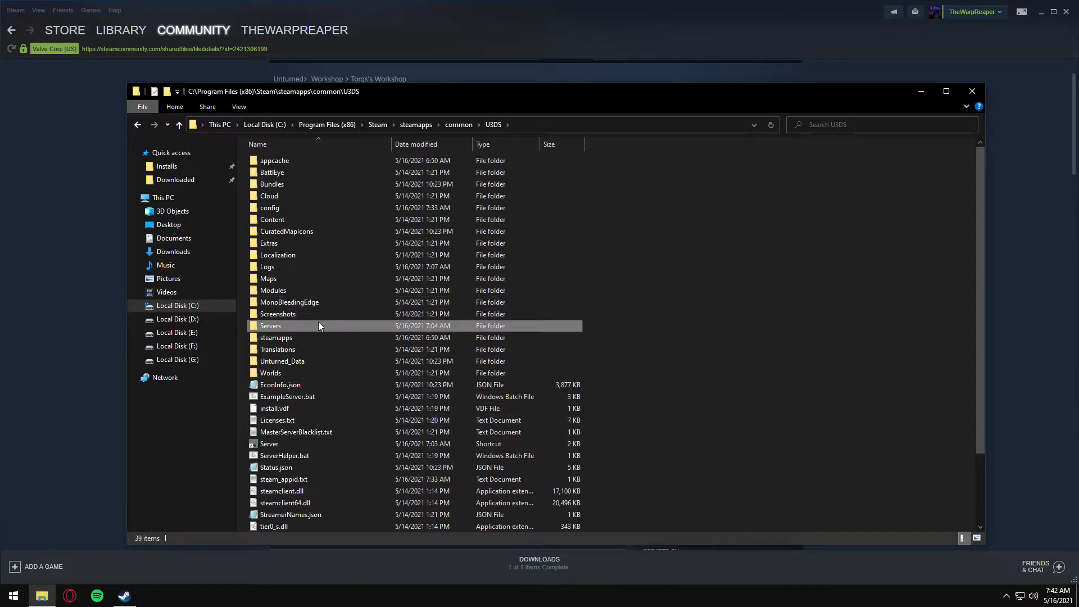
pyautogui.doubleClick(270, 326)
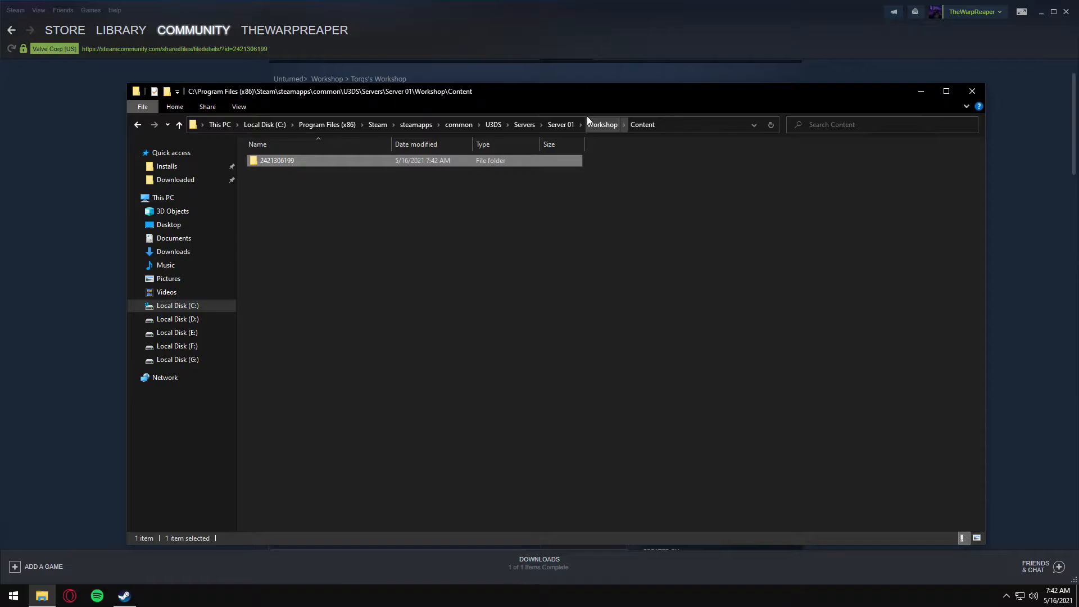
pyautogui.click(602, 124)
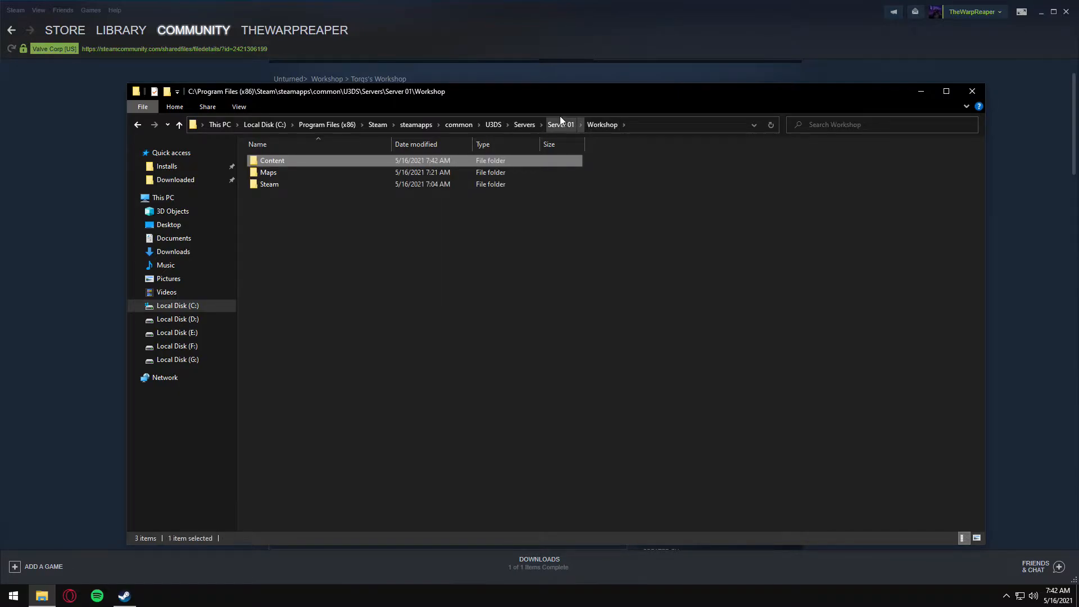
pyautogui.moveTo(544, 130)
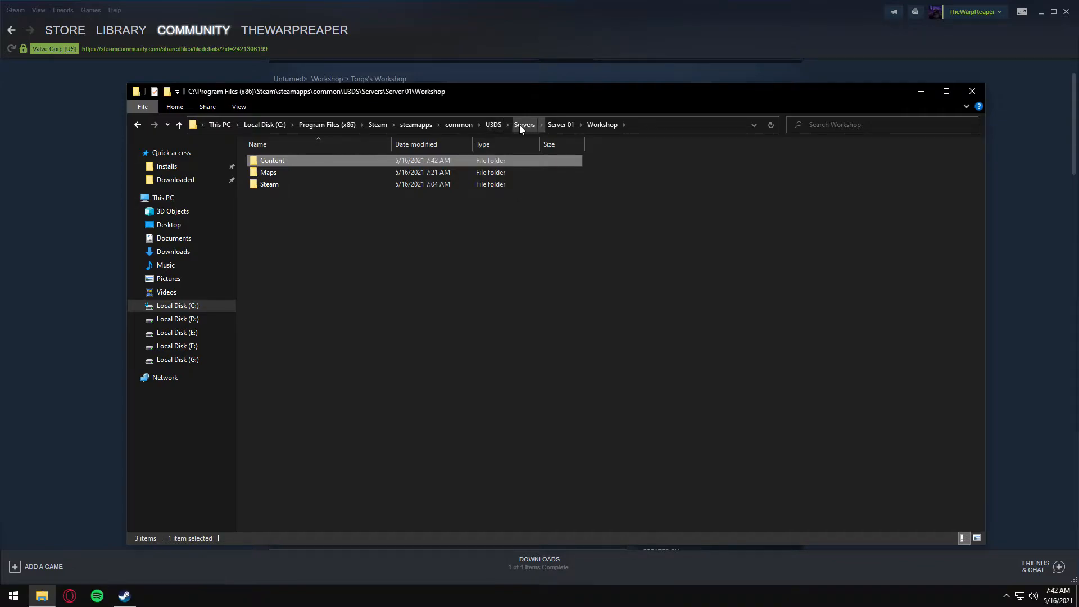
pyautogui.click(525, 124)
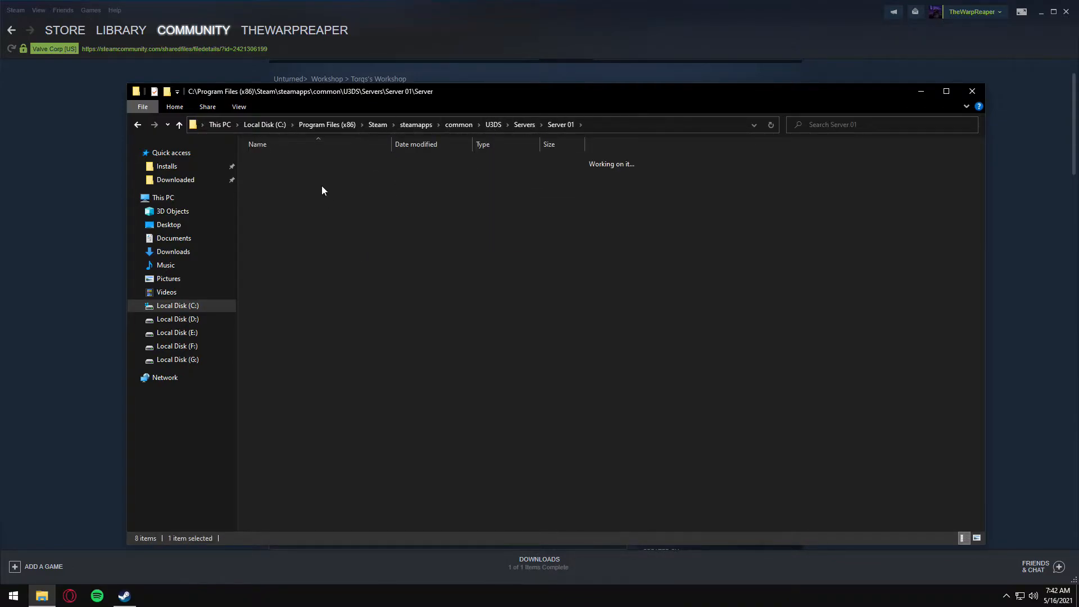
# Step: Check the 'cheats enabled' line in Commands.dat, then close Notepad
pyautogui.doubleClick(282, 183)
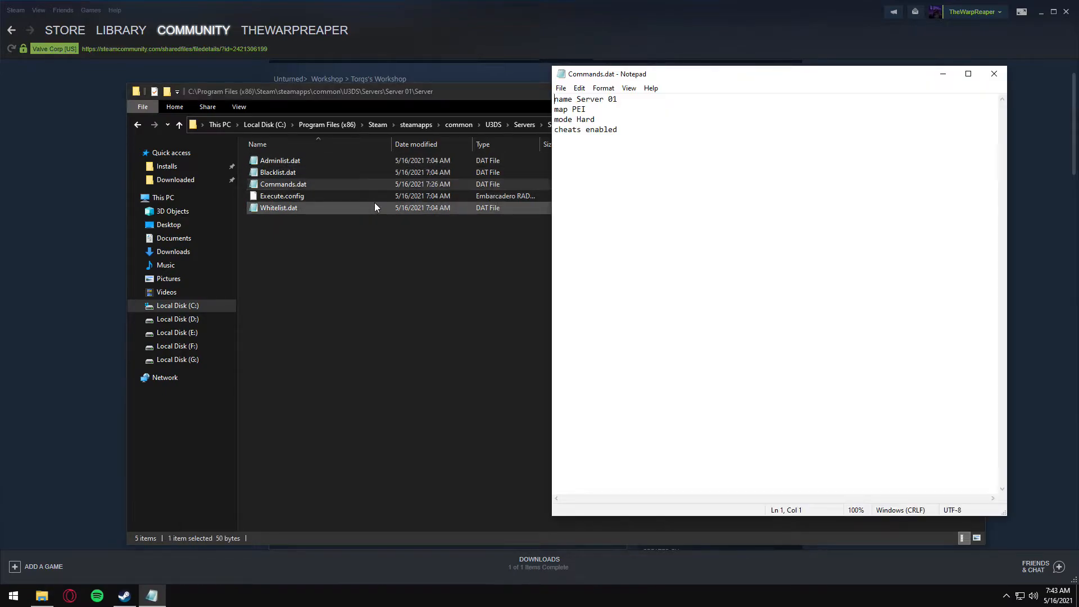
pyautogui.tripleClick(586, 129)
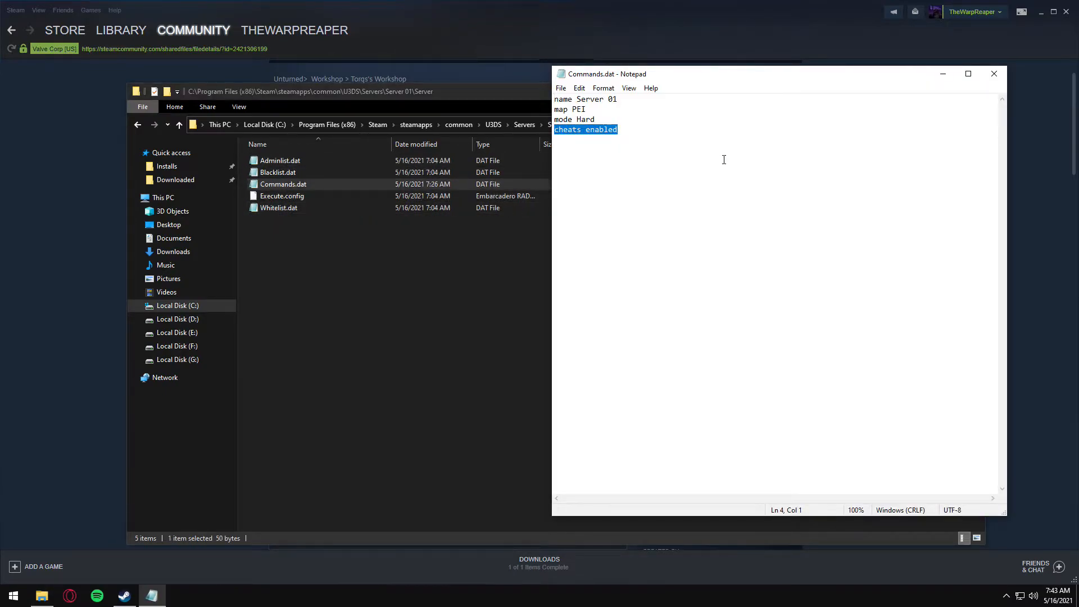
pyautogui.click(994, 73)
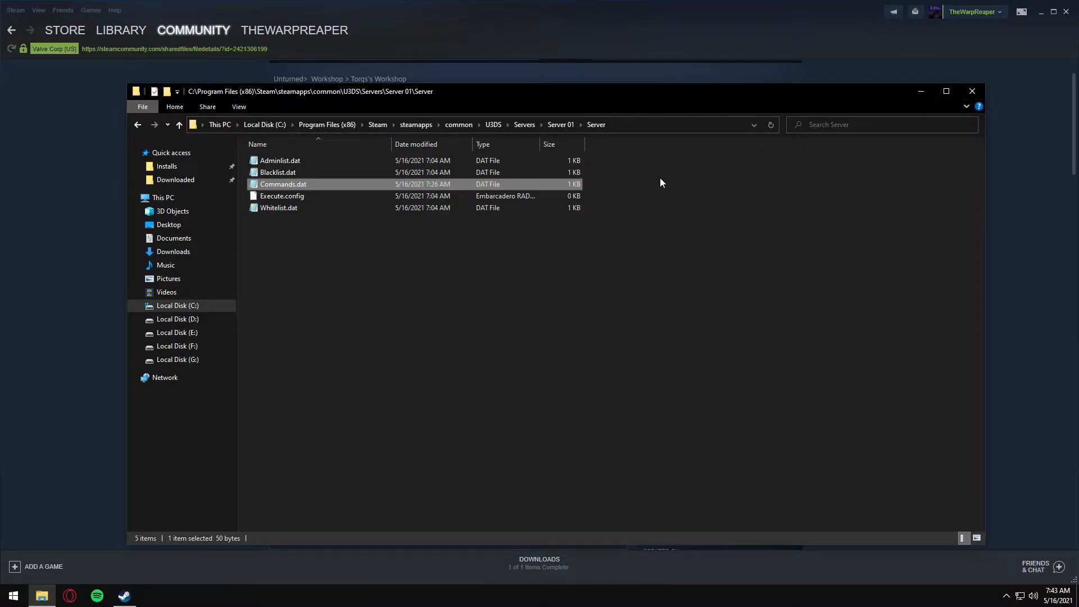
pyautogui.moveTo(492, 126)
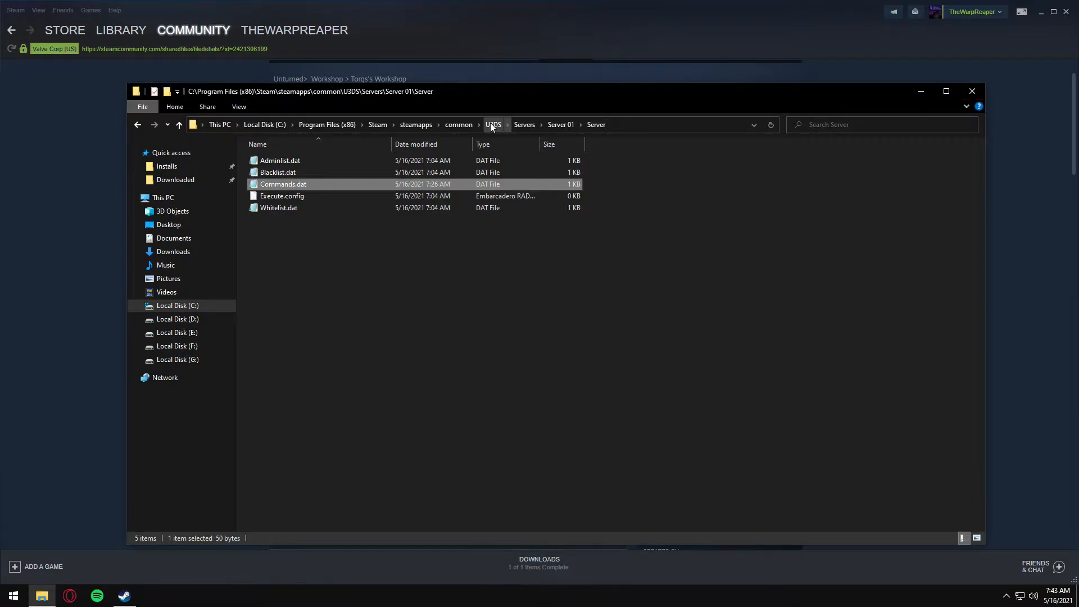
# Step: Return to the U3DS folder and start the server from its Server shortcut
pyautogui.click(492, 124)
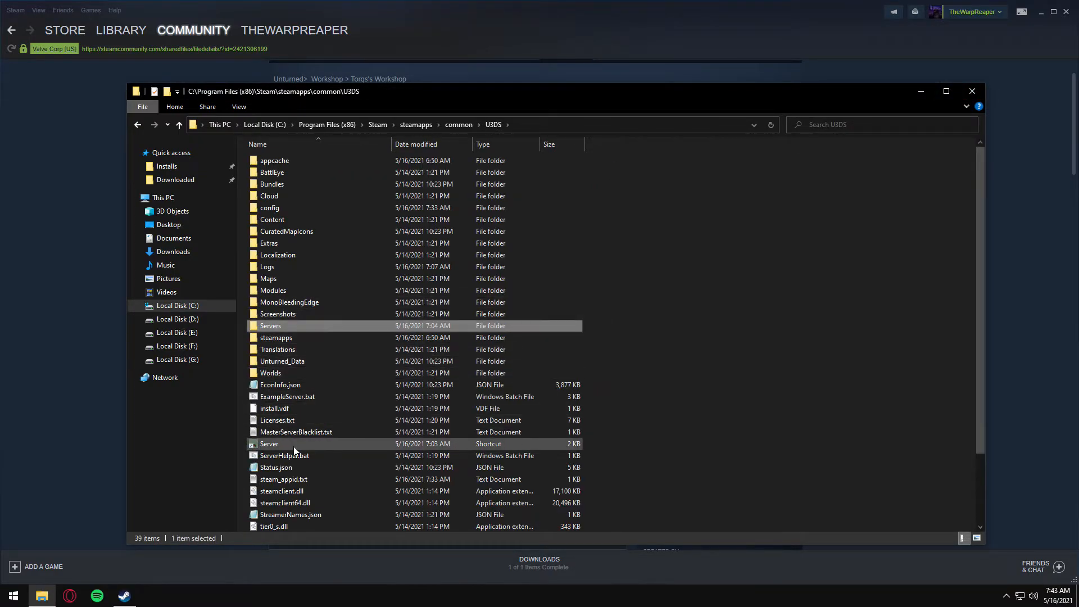
pyautogui.doubleClick(269, 443)
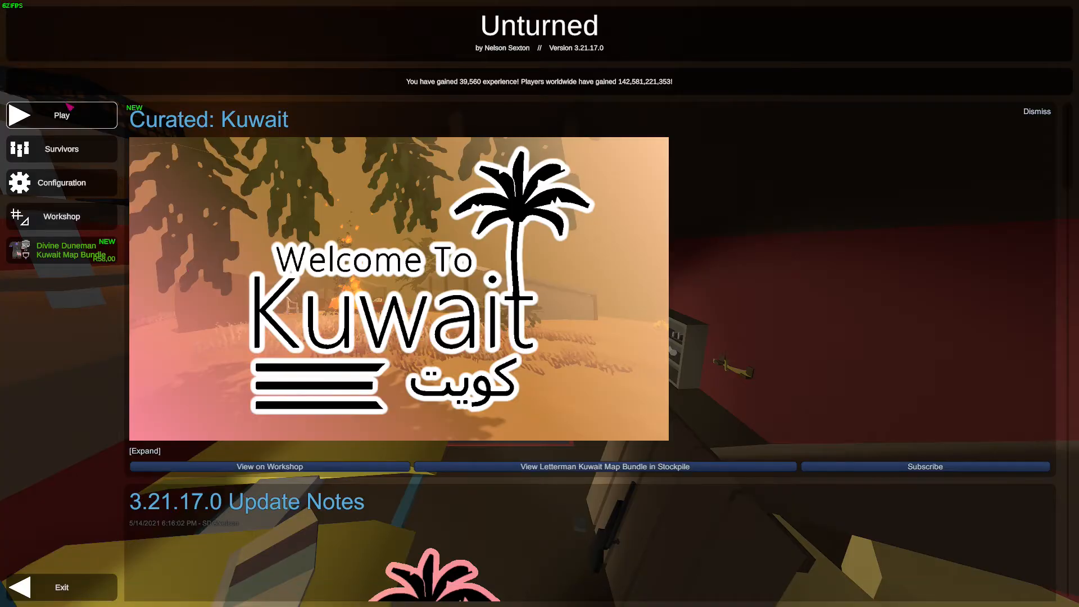
# Step: Join Server 01, which runs the Unturnov Weapons mod, from the Play menu
pyautogui.click(62, 115)
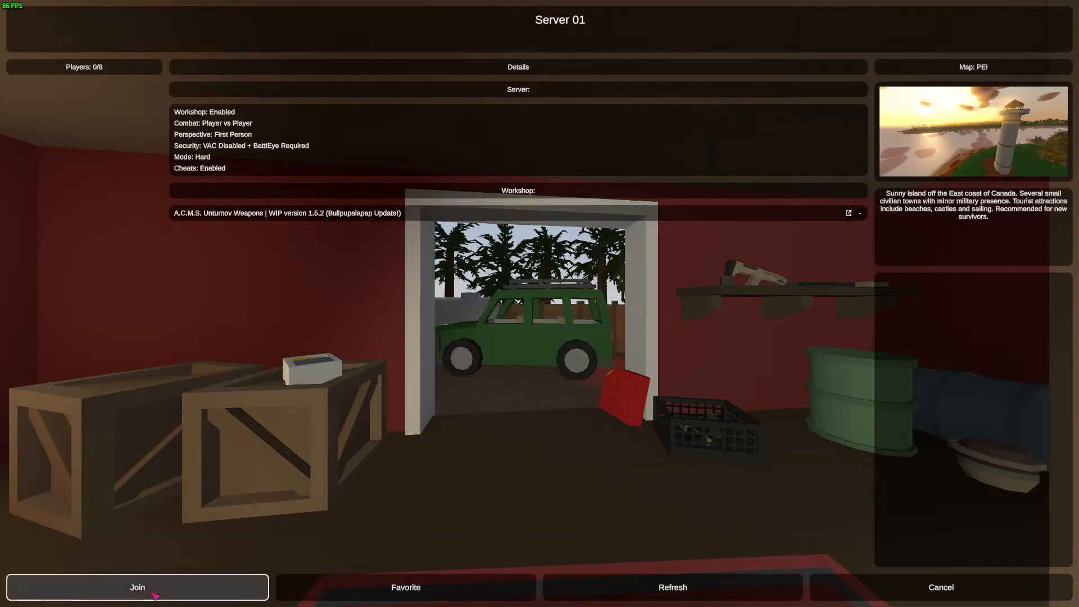
pyautogui.click(136, 587)
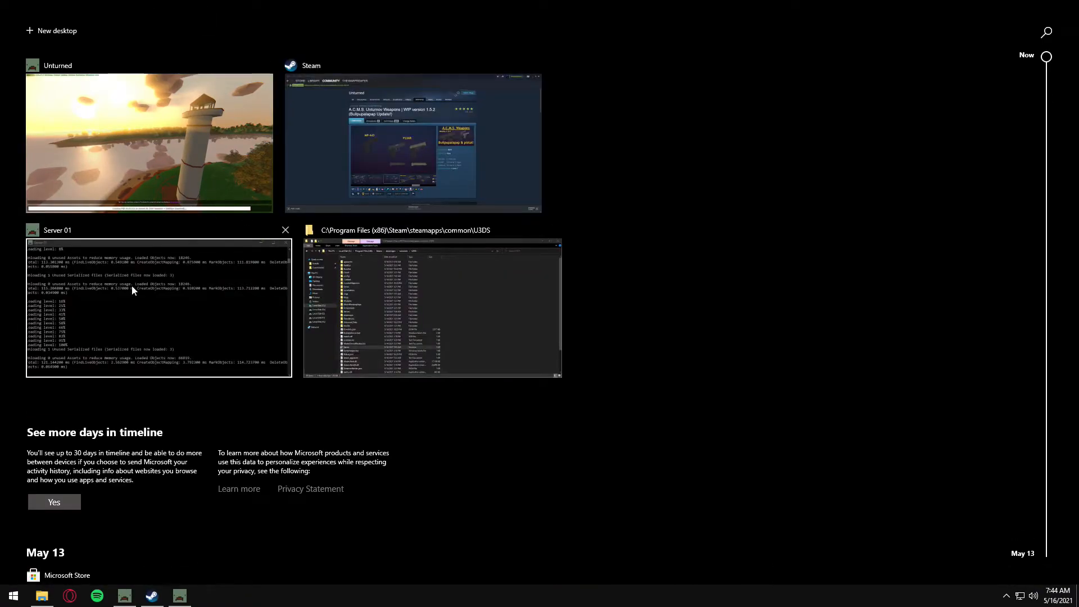
pyautogui.moveTo(159, 182)
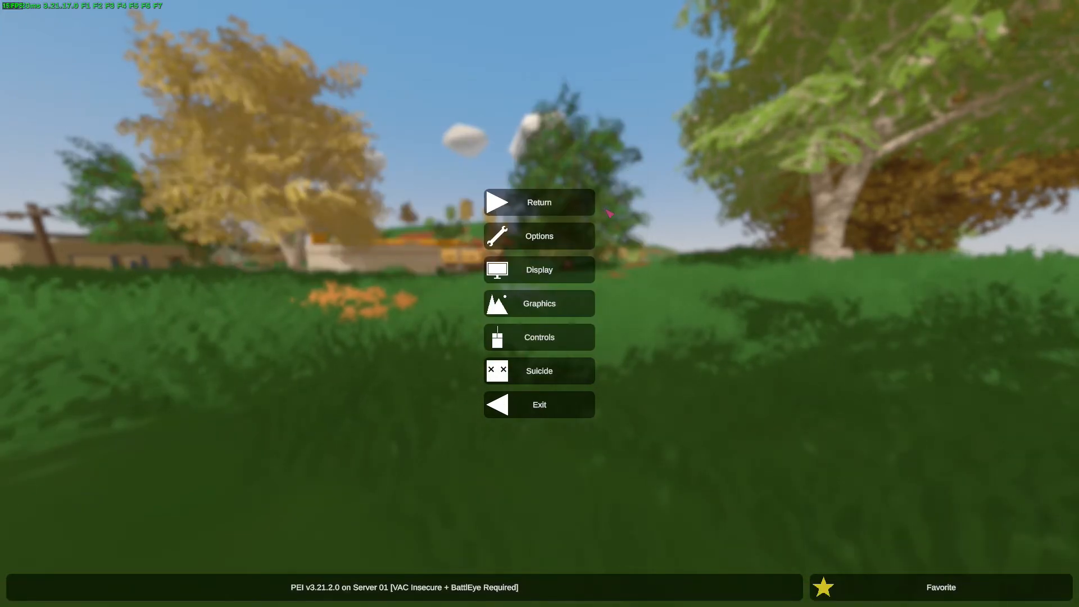
# Step: Switch from the running game back to Steam with Alt+Tab
pyautogui.press('alt+tab')
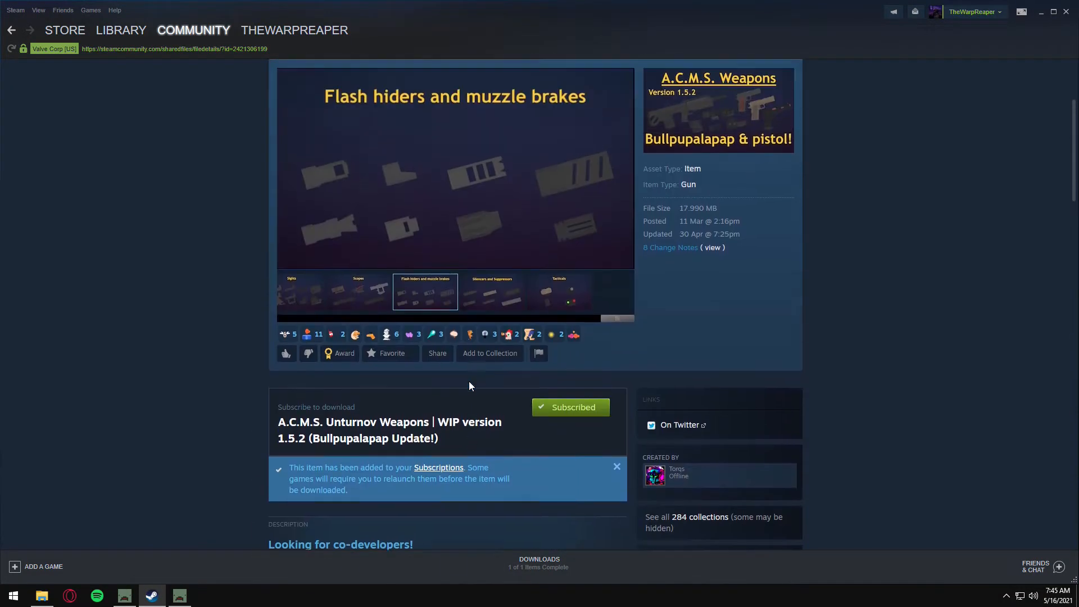
# Step: Look up the PPSH-41 in the Weapons ID list guide: item ID 37978
pyautogui.scroll(-3)
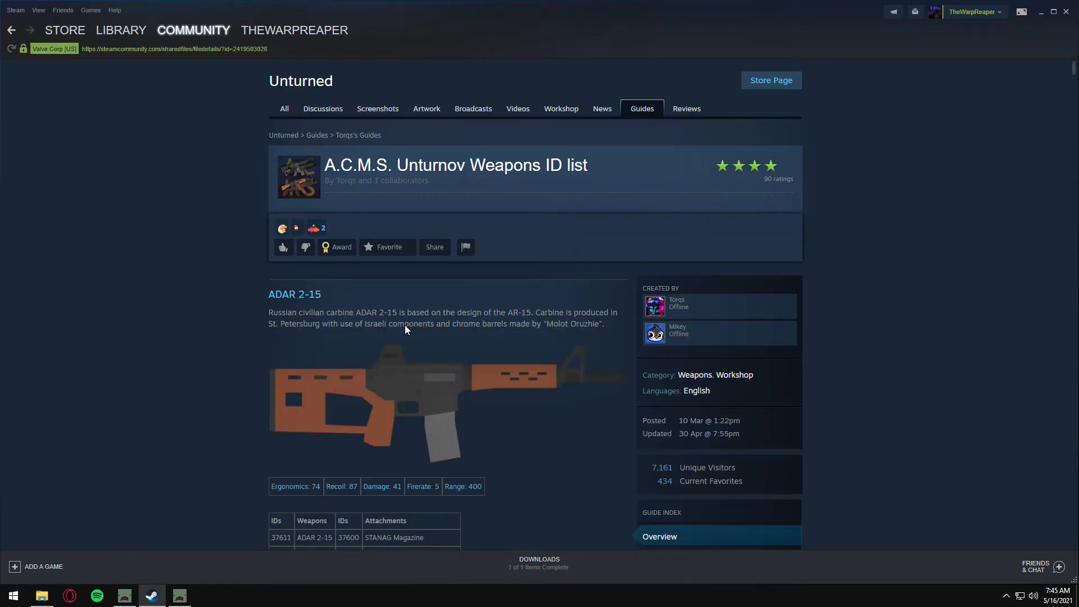
pyautogui.scroll(-3)
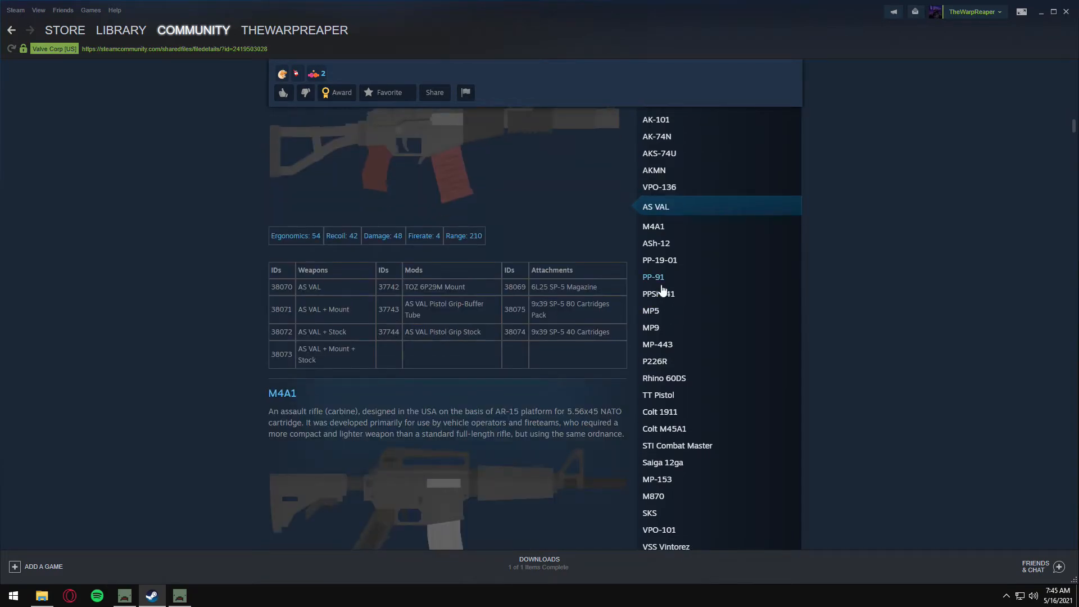
pyautogui.click(658, 294)
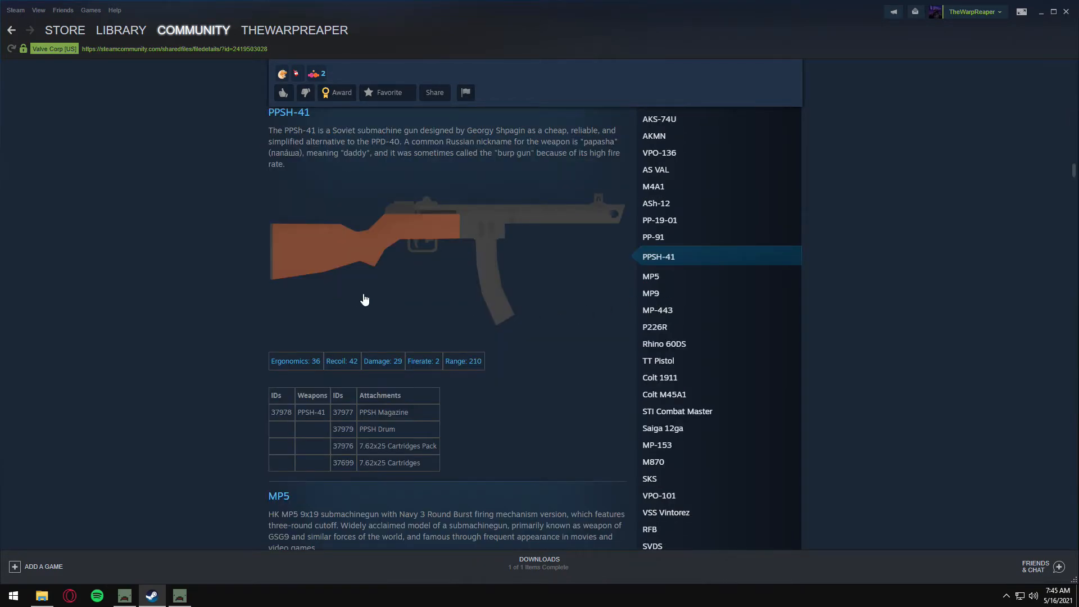
pyautogui.doubleClick(280, 411)
pyautogui.write('/give')
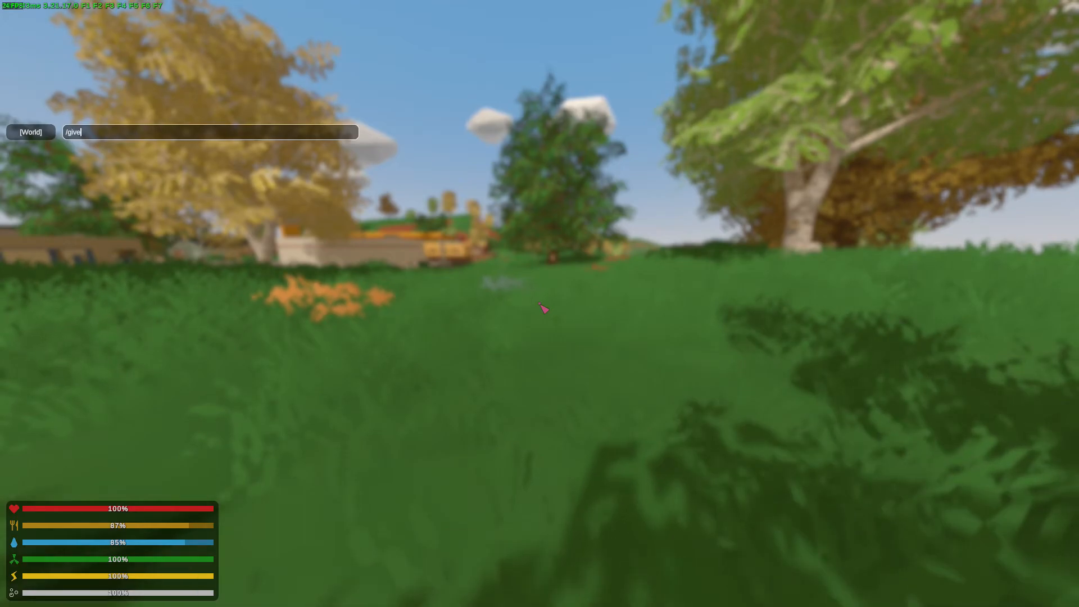
# Step: Resume the game and type /give 37978 in the chat line, unsent
pyautogui.write('379')
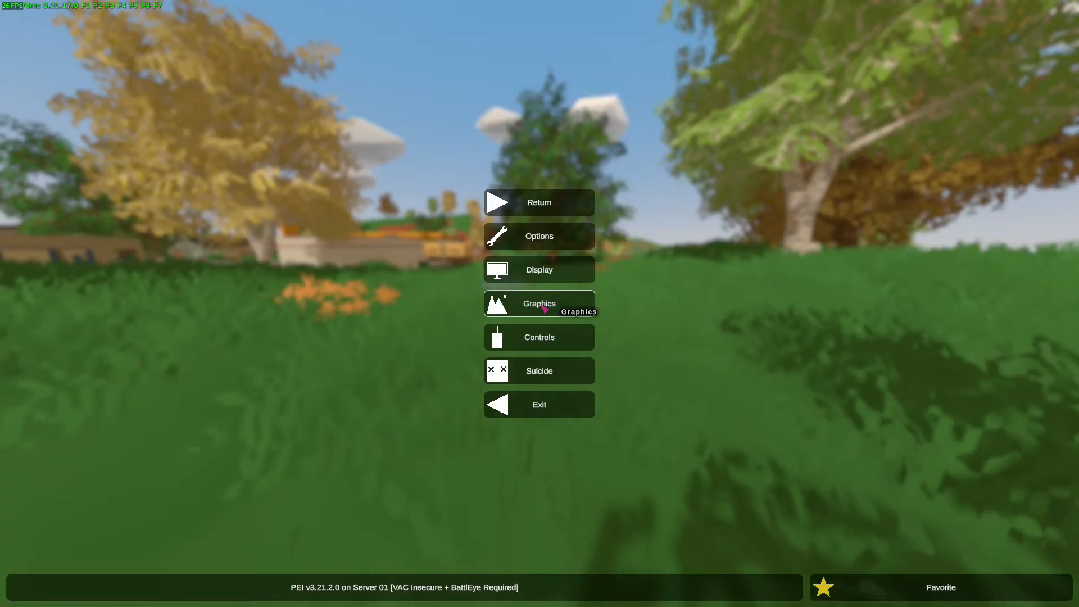
pyautogui.click(539, 202)
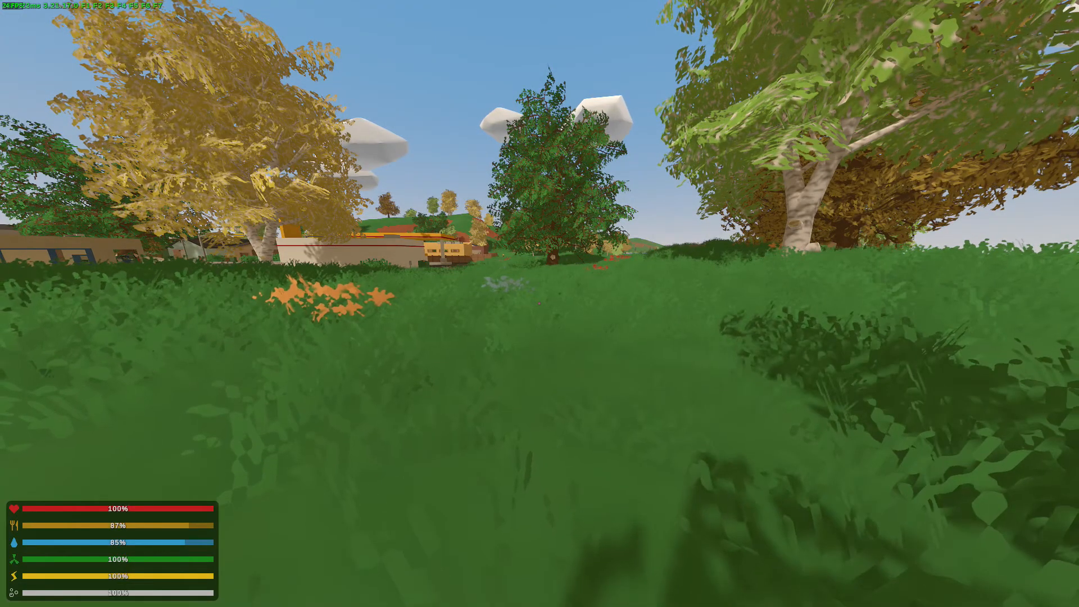
pyautogui.write('/give')
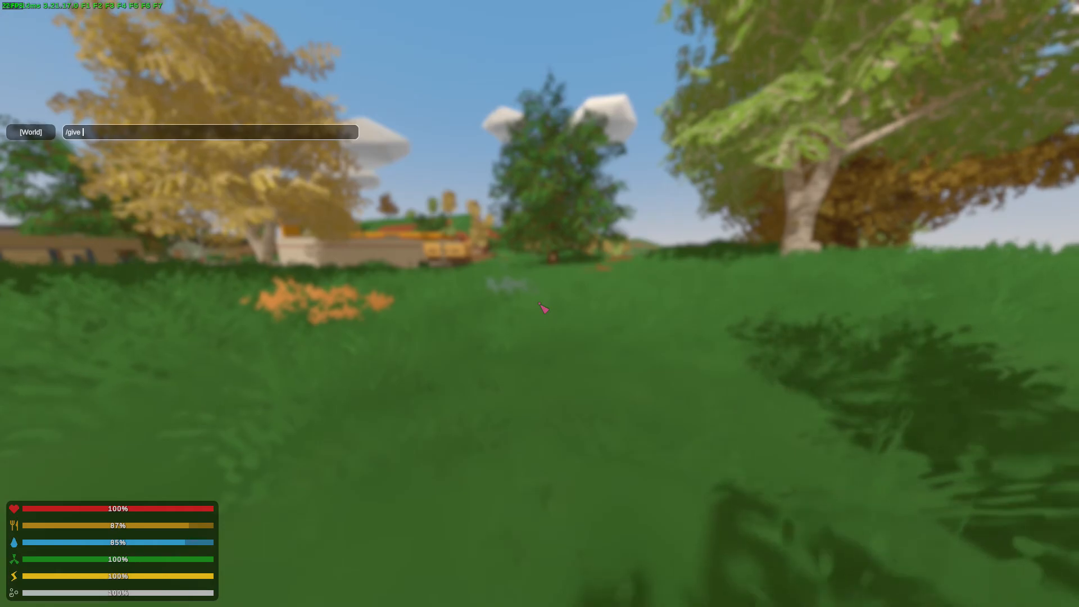
pyautogui.write('37978')
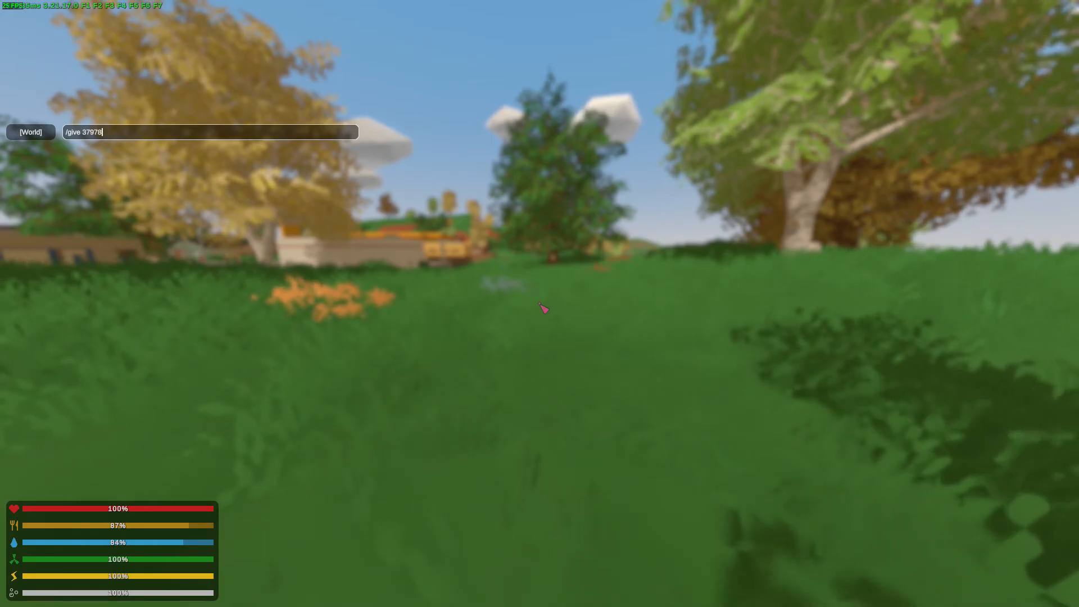